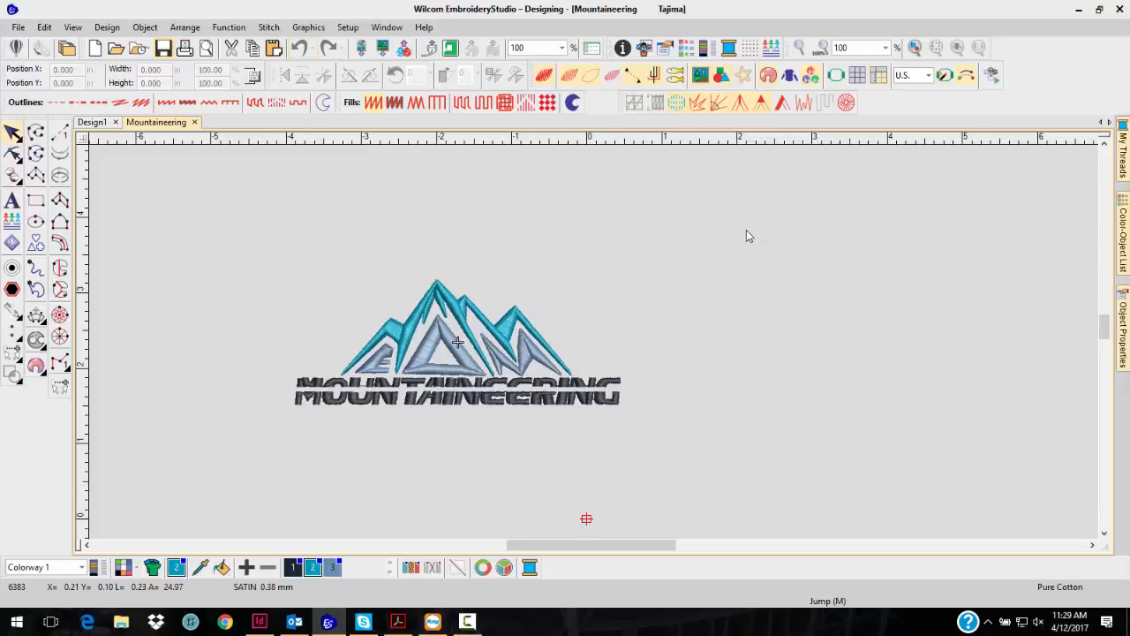
mouse_move(745, 242)
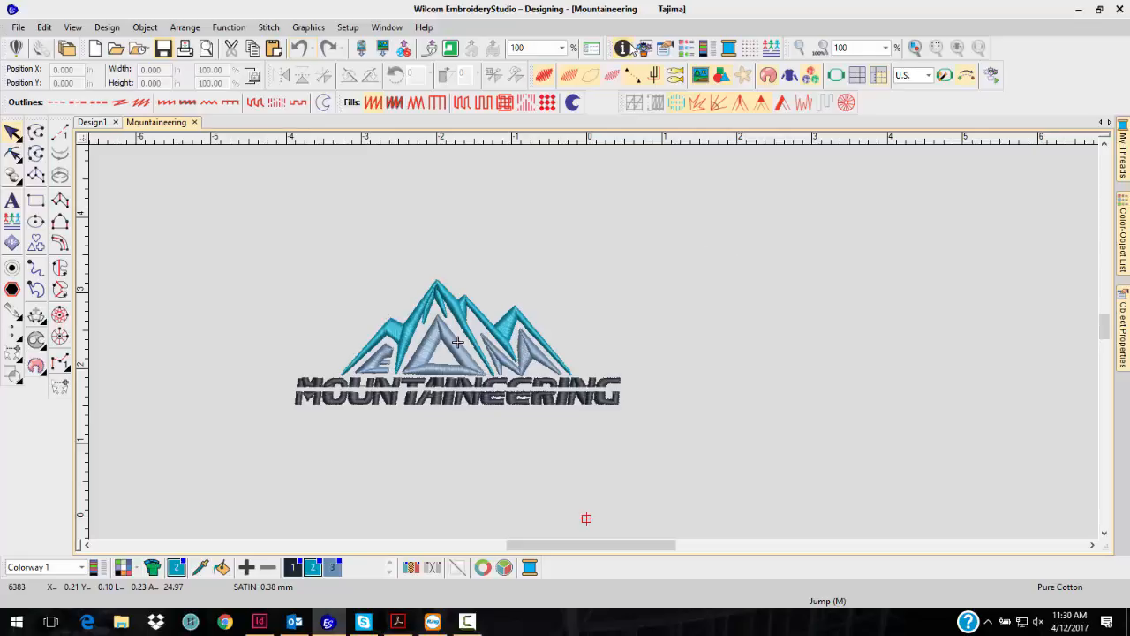
mouse_move(624, 50)
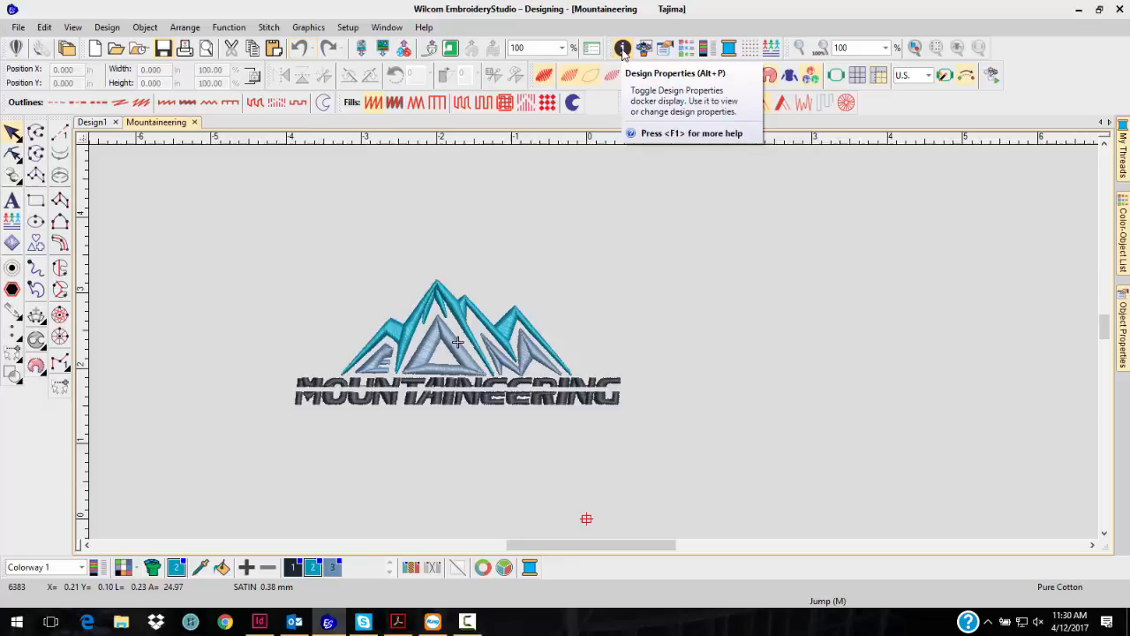
mouse_move(627, 63)
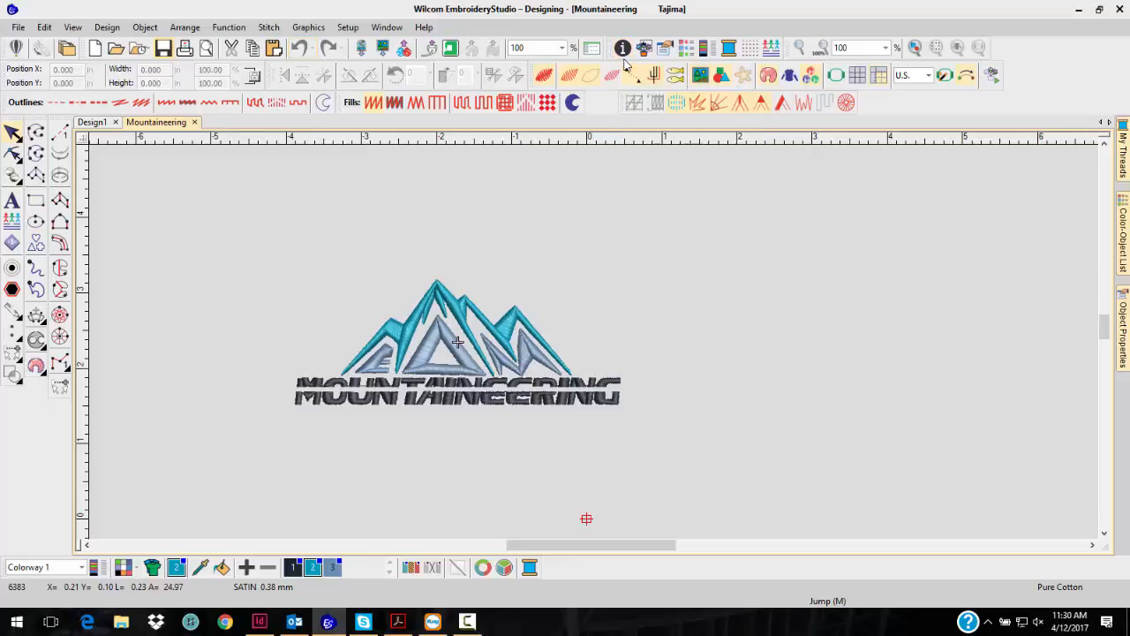
mouse_move(727, 48)
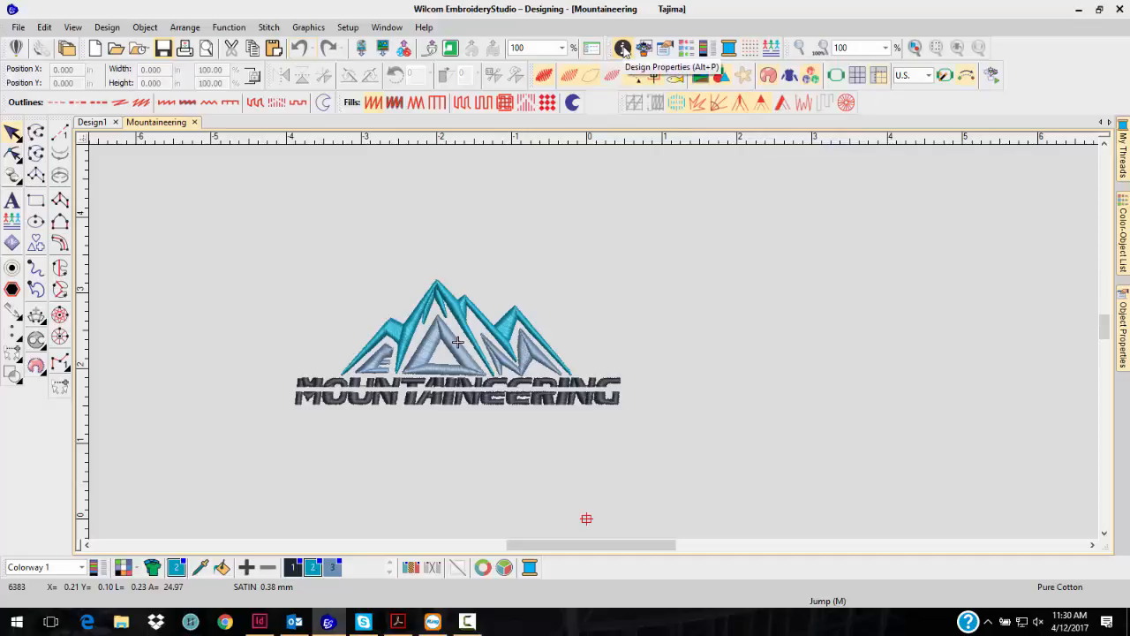
Show the Design Properties docker via the Window > Dockers menu
click(387, 29)
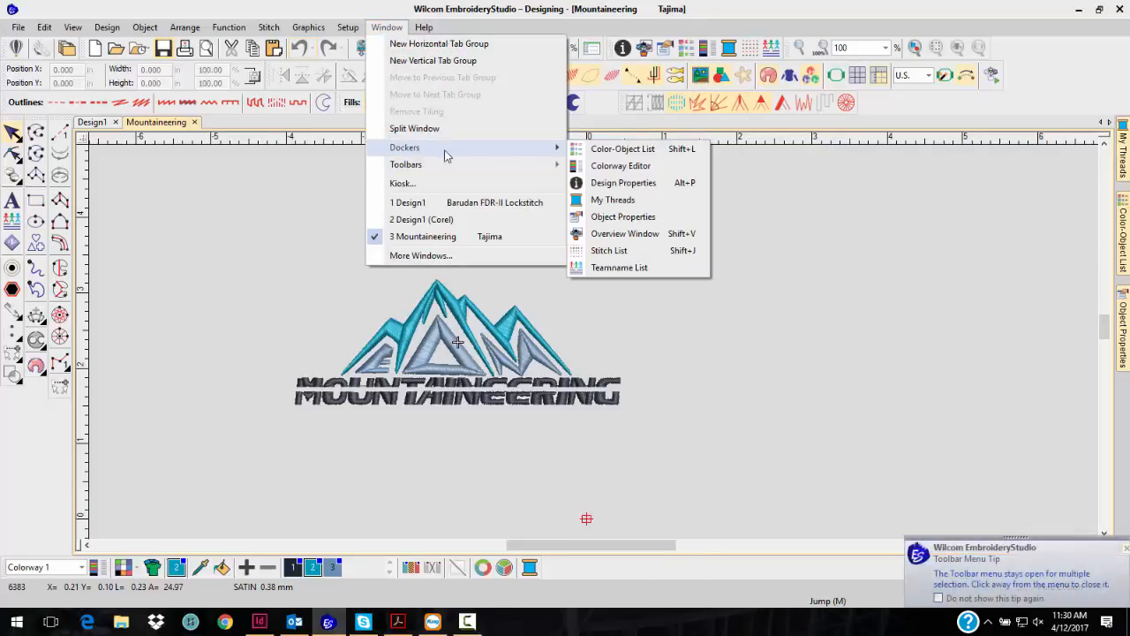
mouse_move(623, 181)
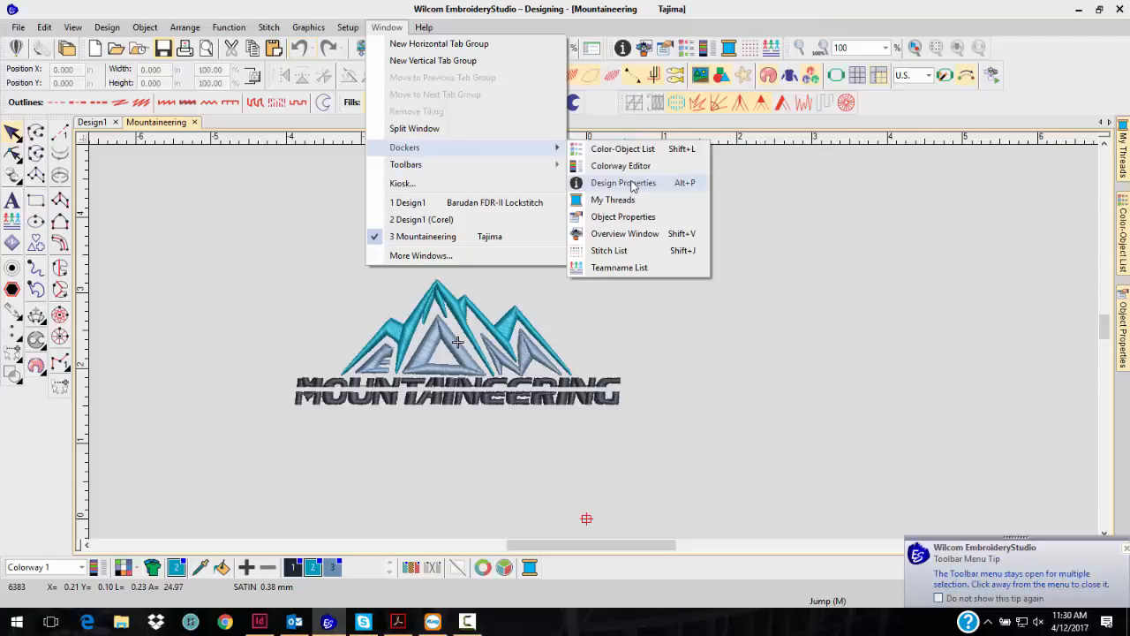
click(623, 182)
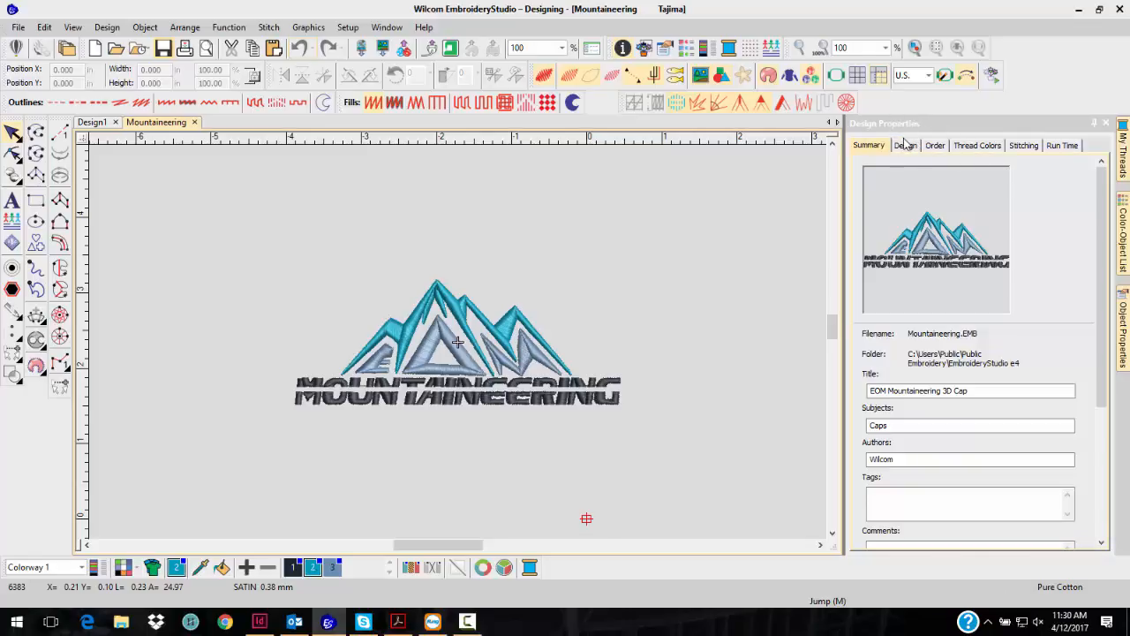
Review the Design, Thread Colors and Stitching tabs for size, colours and thread usage
click(905, 145)
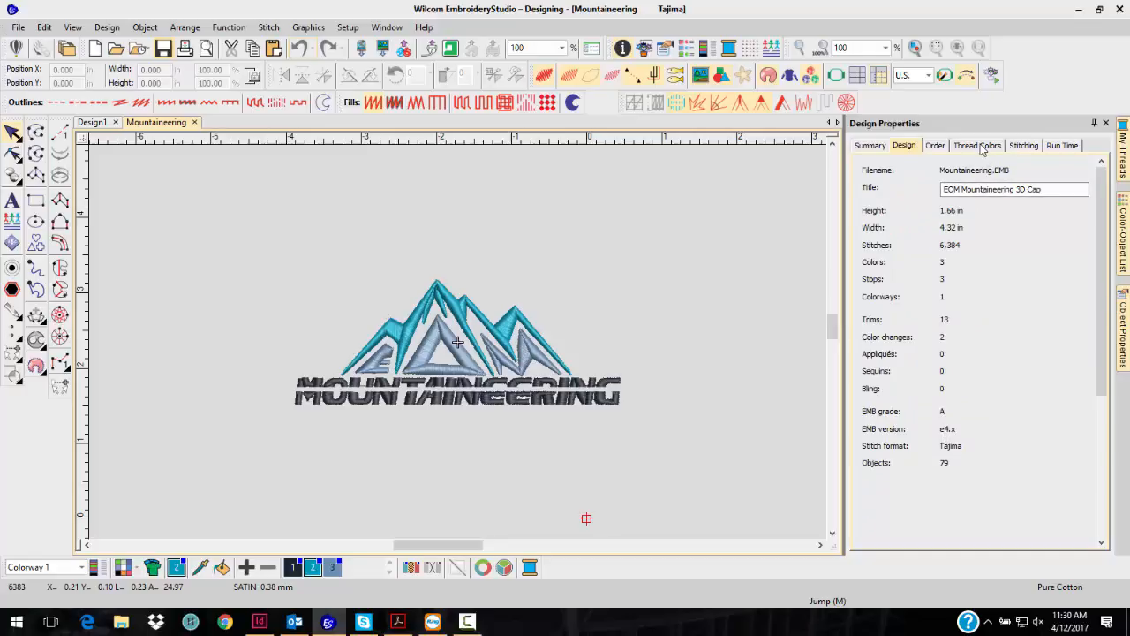
click(975, 145)
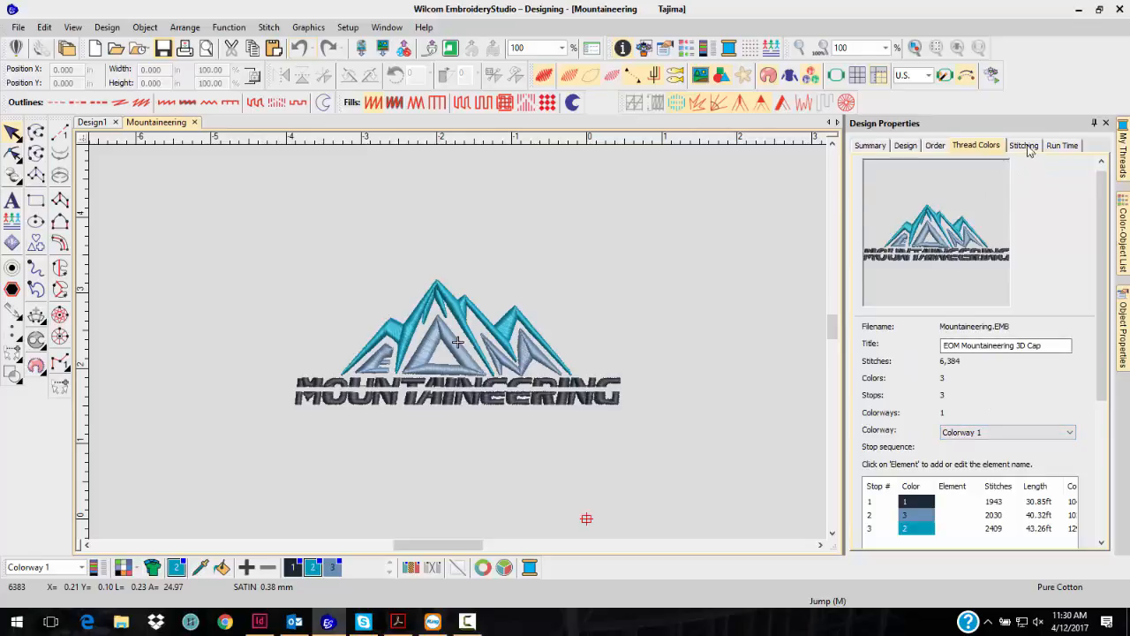
click(1023, 145)
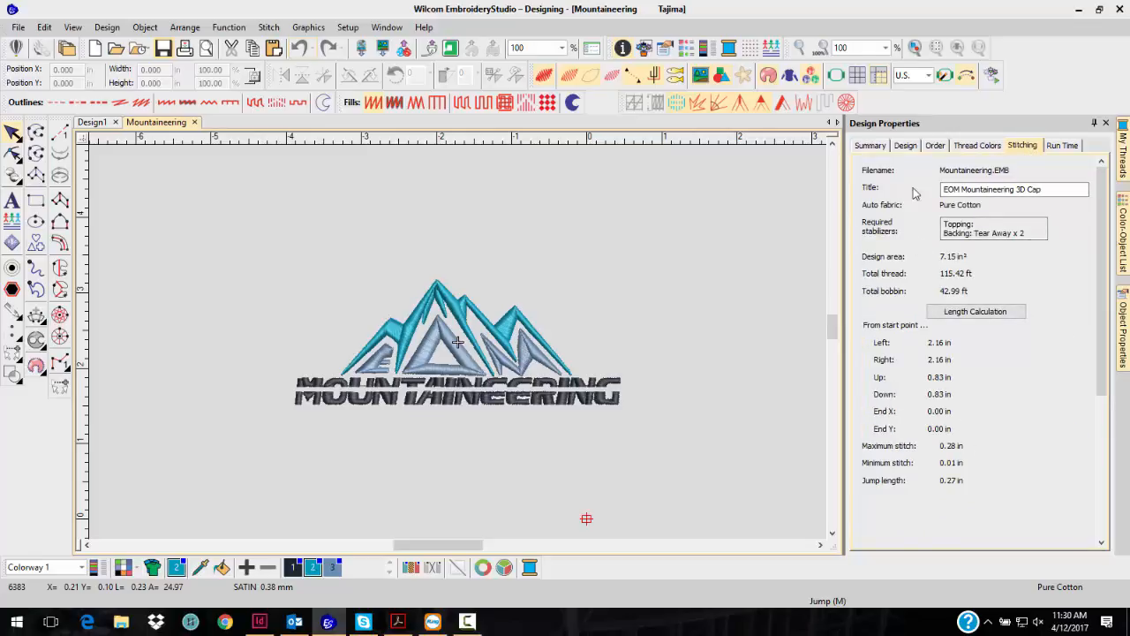
Fill the Order details (EOM Mountaineering Club, Cap, 30, Gray) and request the approval sheet
click(935, 145)
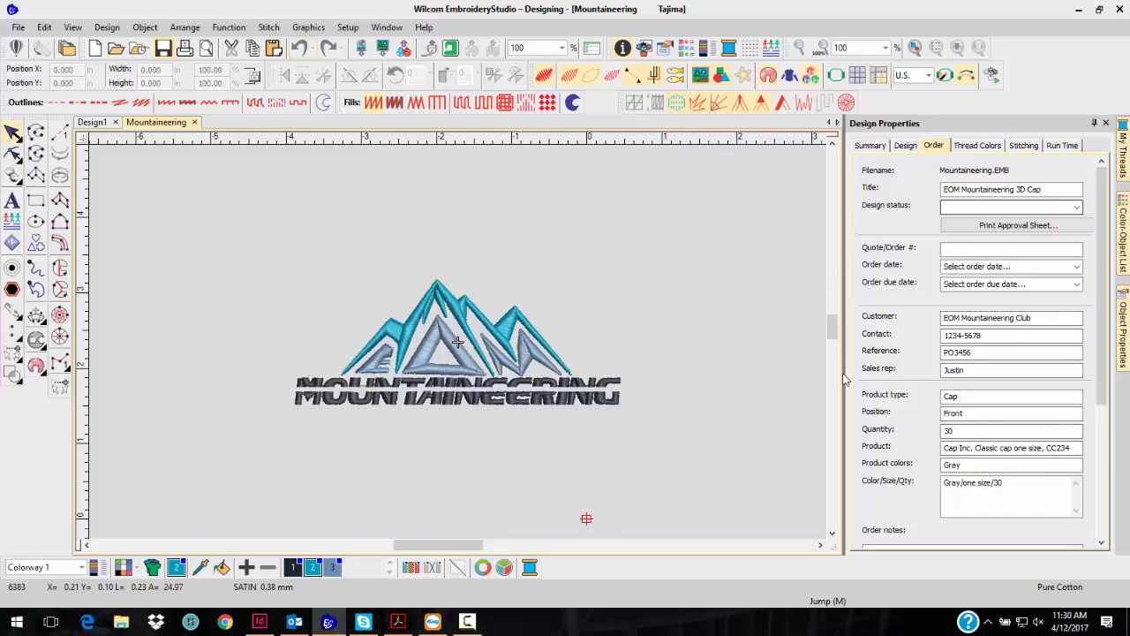
mouse_move(538, 169)
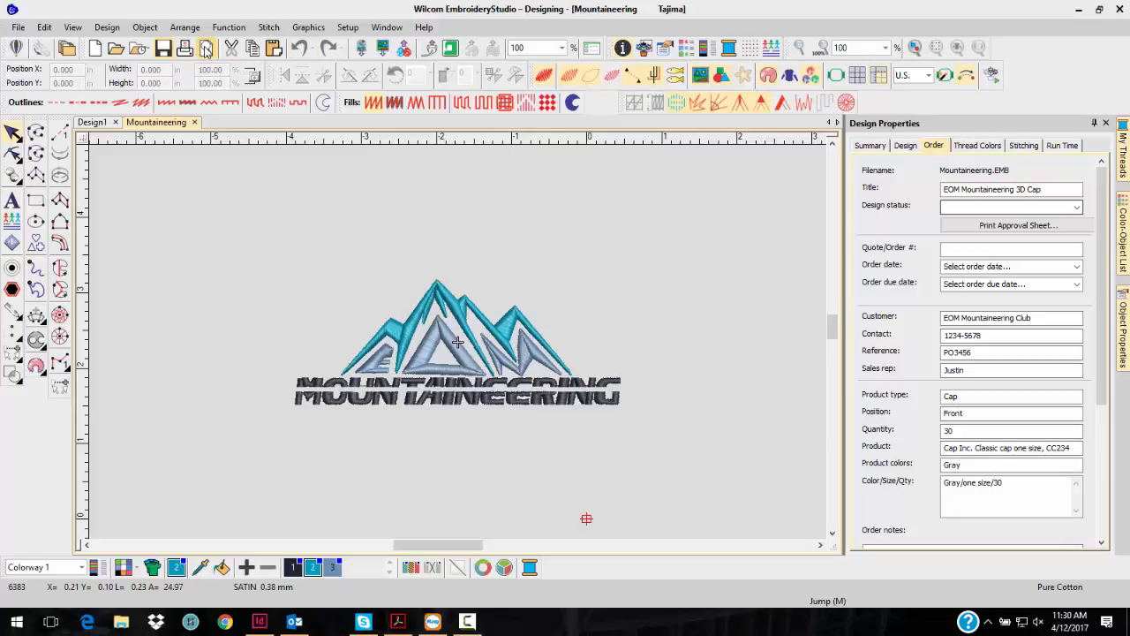
click(1017, 226)
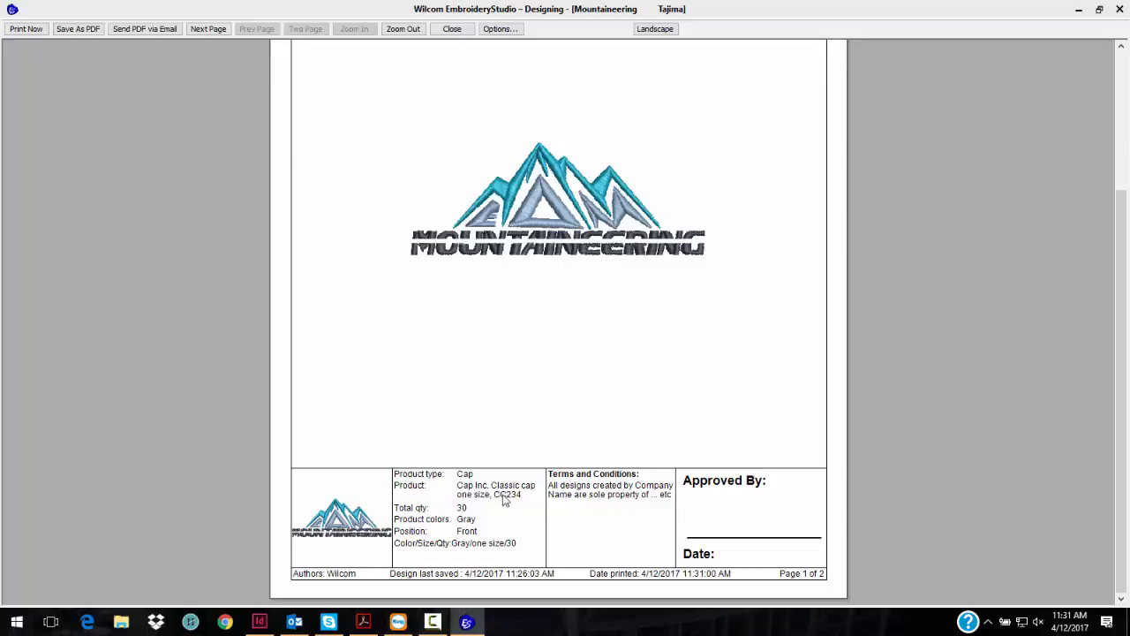
mouse_move(515, 498)
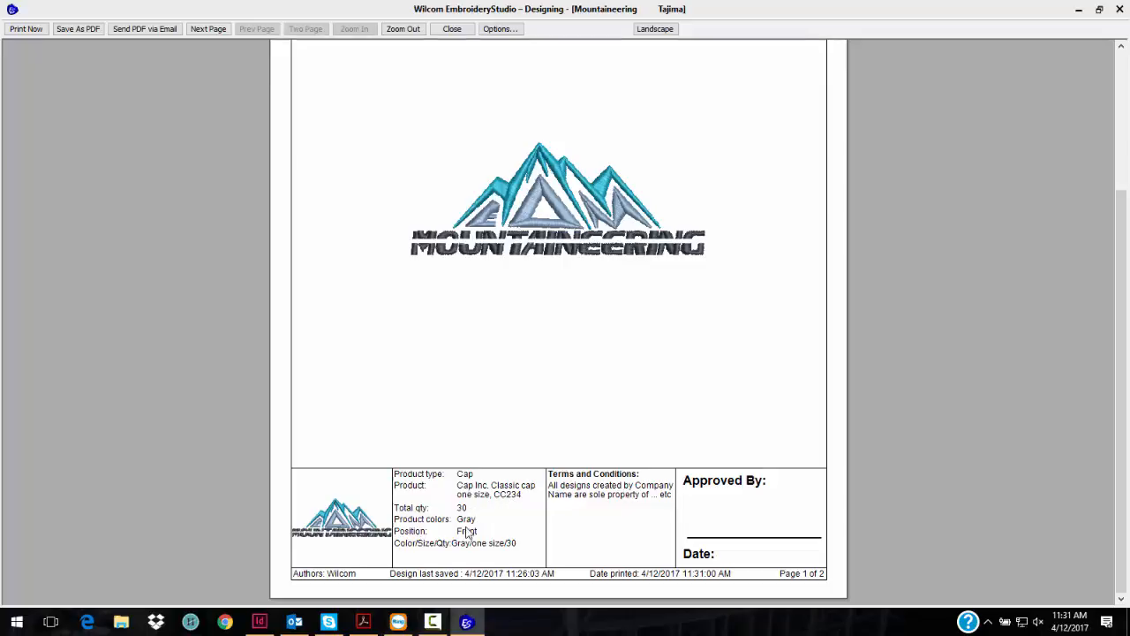
mouse_move(713, 481)
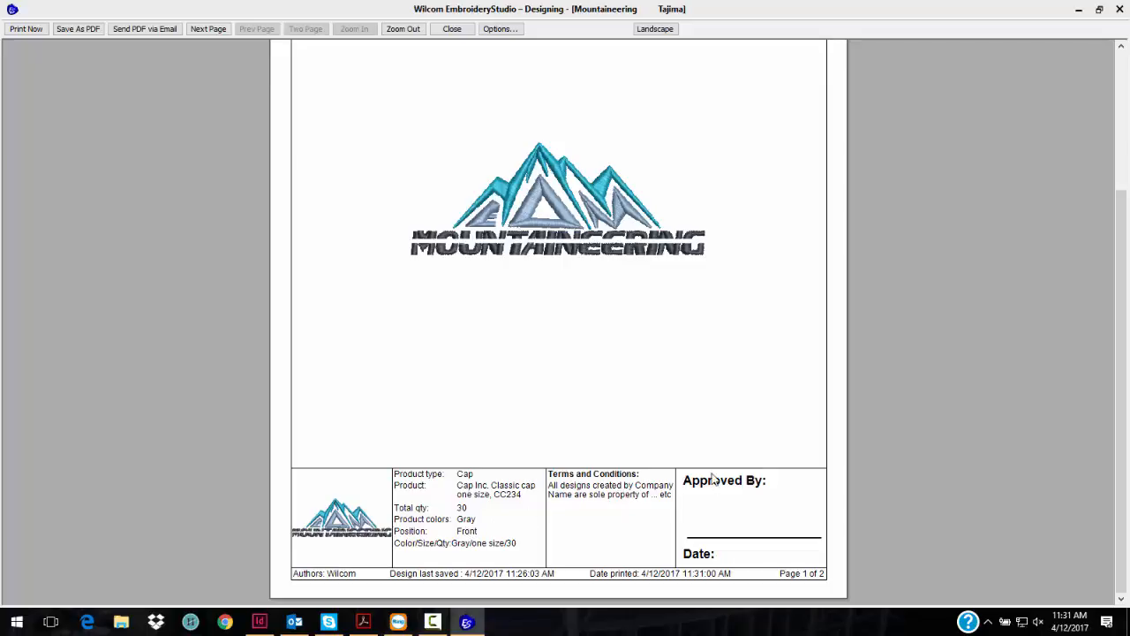
mouse_move(703, 530)
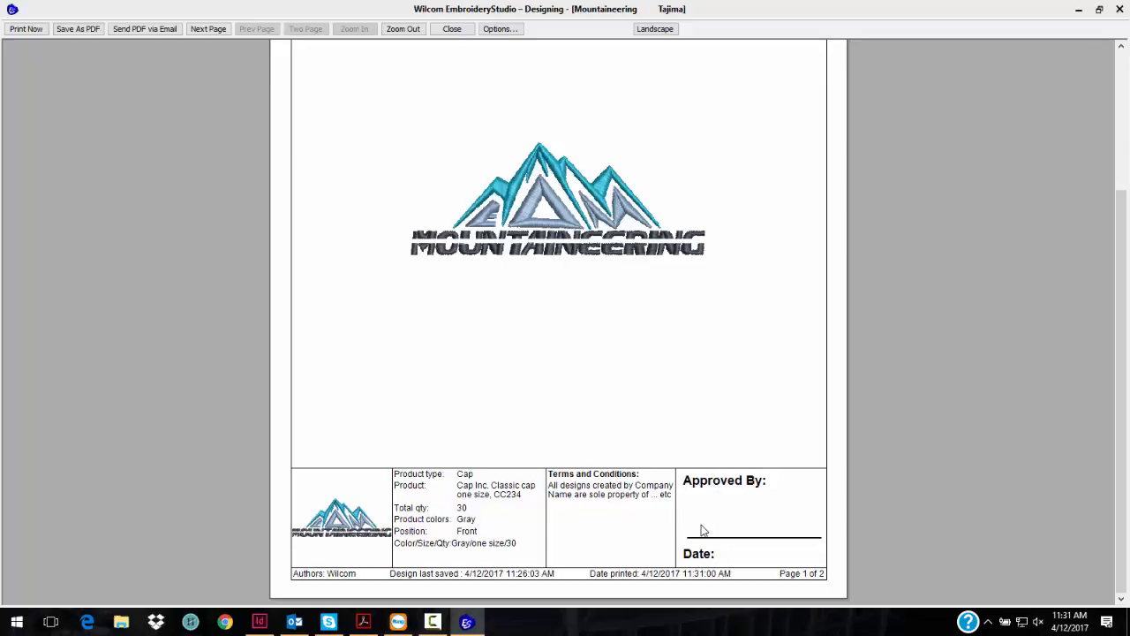
mouse_move(574, 176)
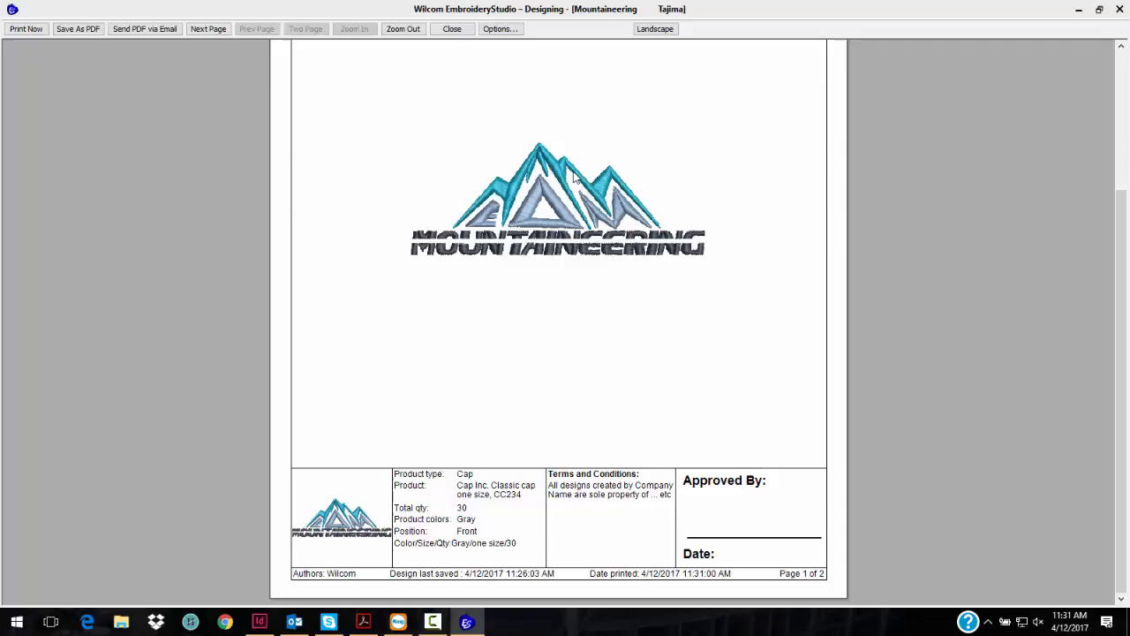
mouse_move(547, 196)
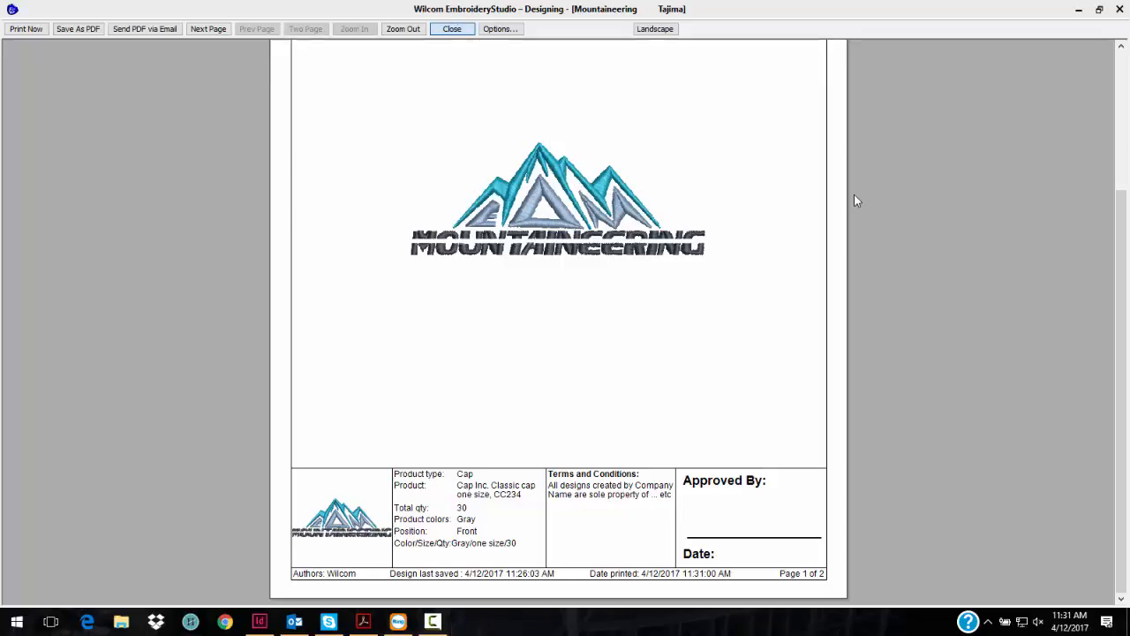
Close the approval sheet print preview, returning to the Mountaineering design
click(452, 28)
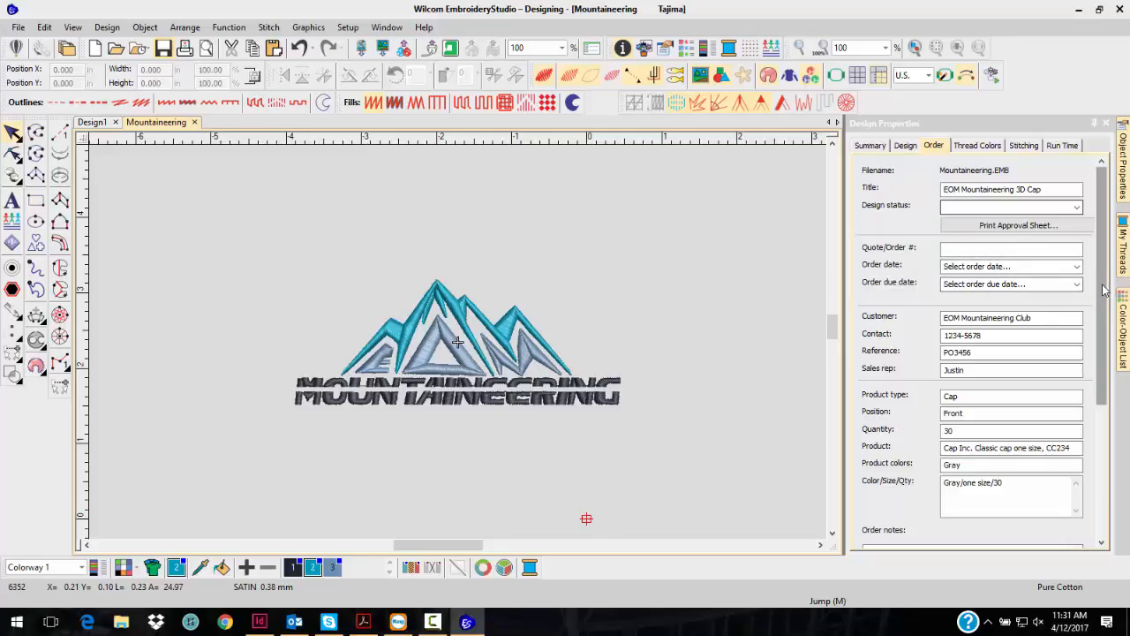
scroll(down, 3)
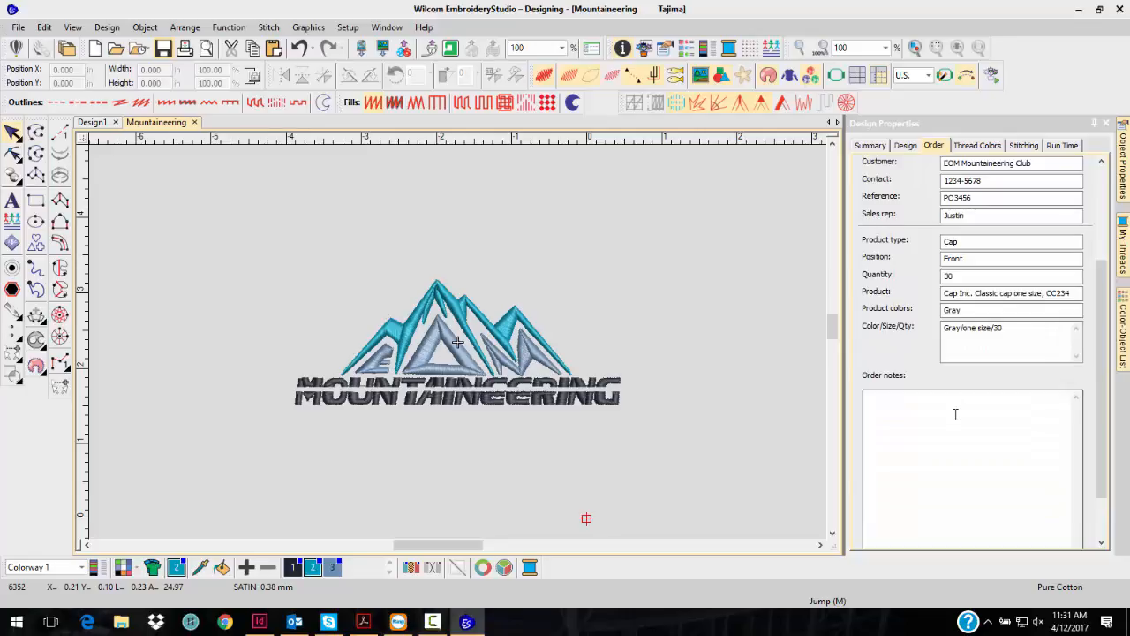